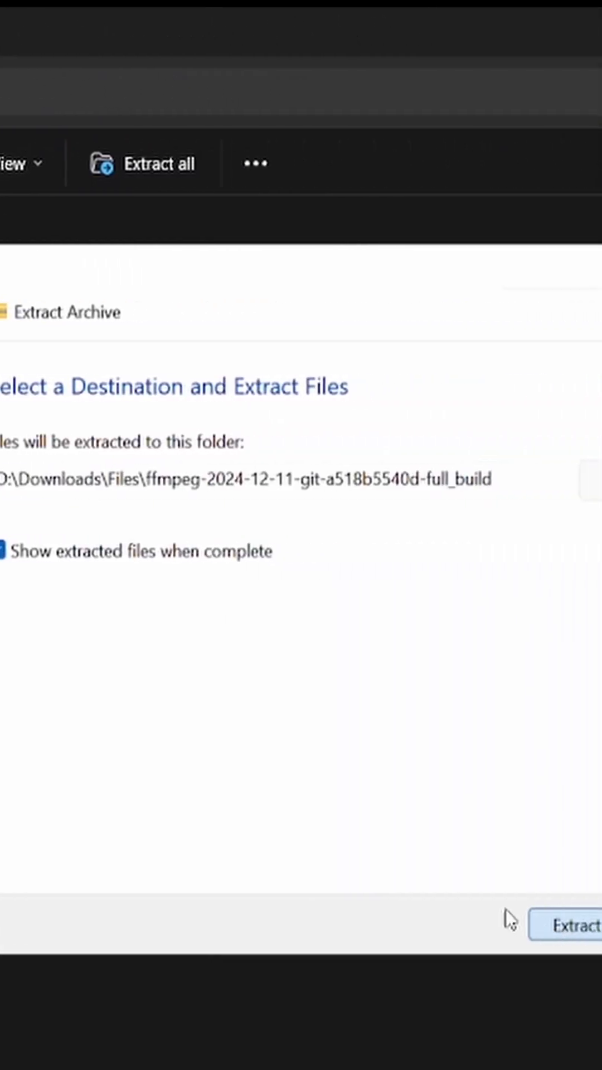
Extract the FFmpeg full-build archive into D:\Downloads\Files.
{"action": "left_click", "coordinate": [572, 925]}
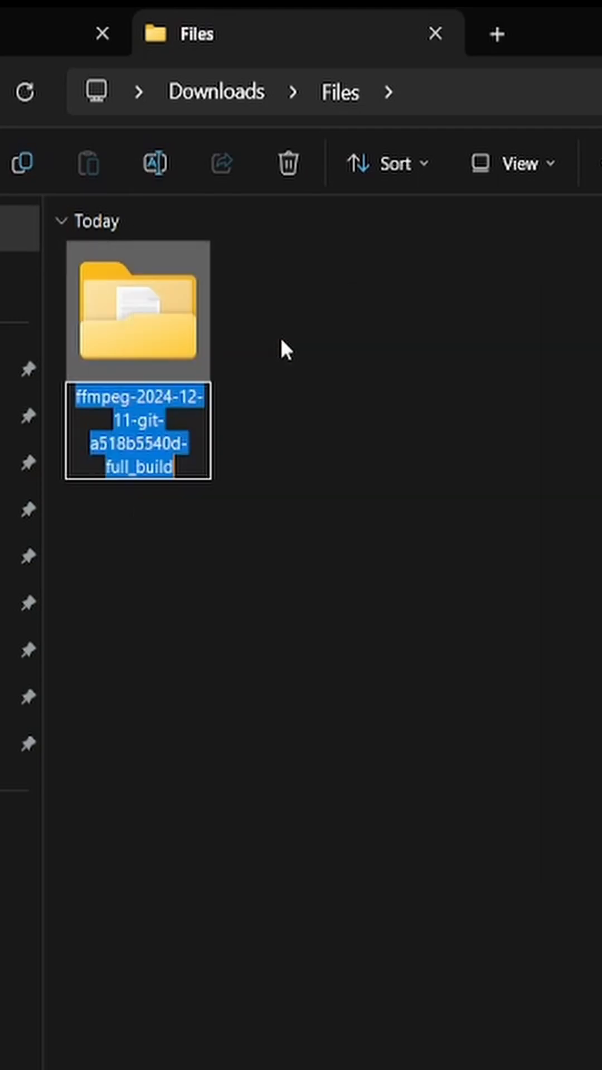
Rename the extracted folder to ffmpeg and copy the full path of its bin folder.
{"action": "type", "text": "ffmpeg"}
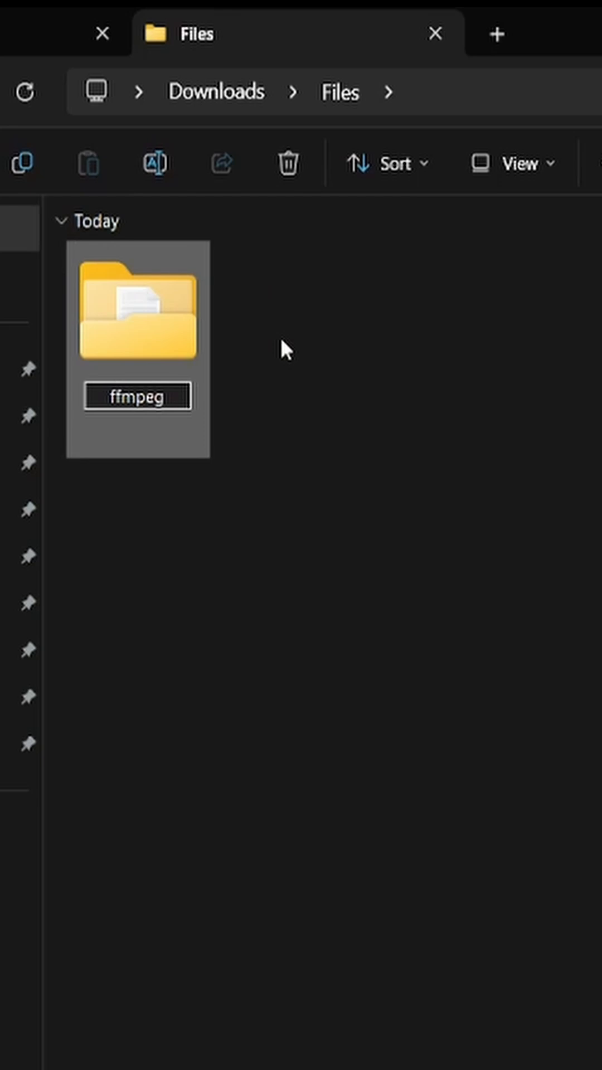
{"action": "double_click", "coordinate": [138, 305]}
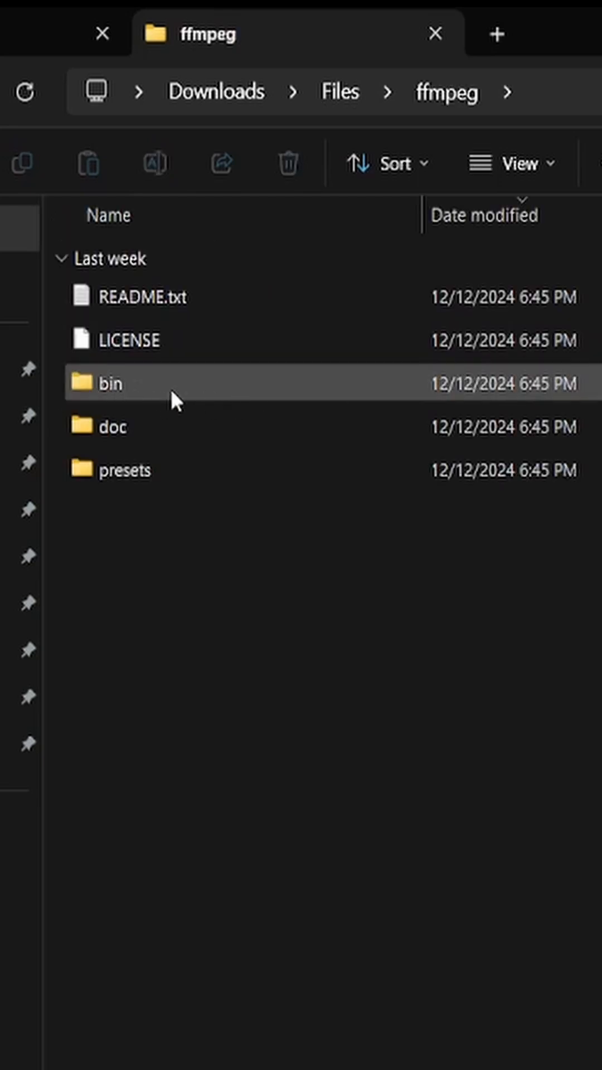
{"action": "double_click", "coordinate": [103, 383]}
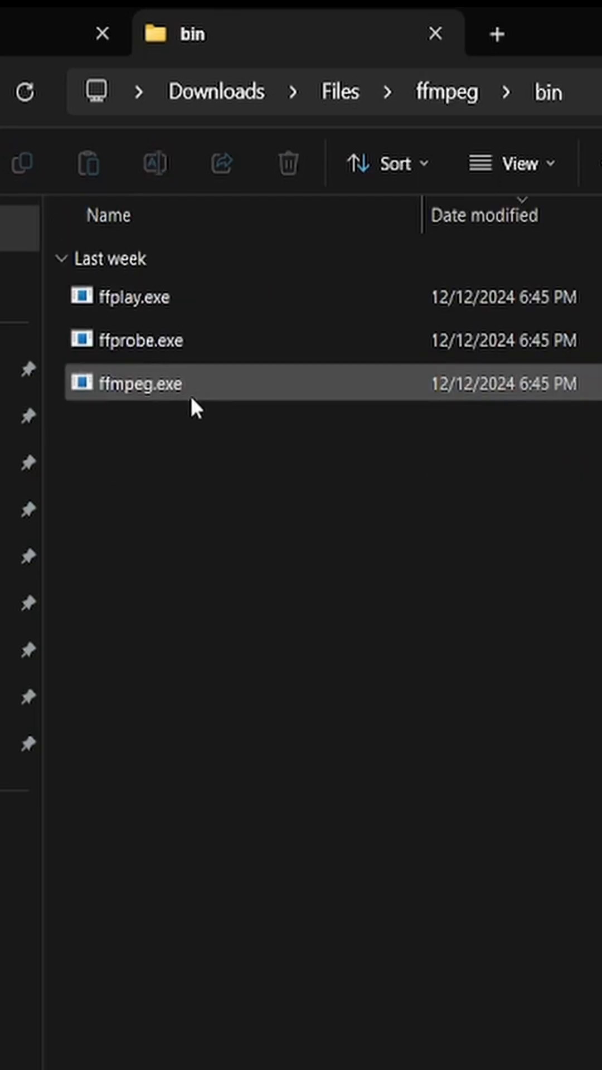
{"action": "mouse_move", "coordinate": [213, 419]}
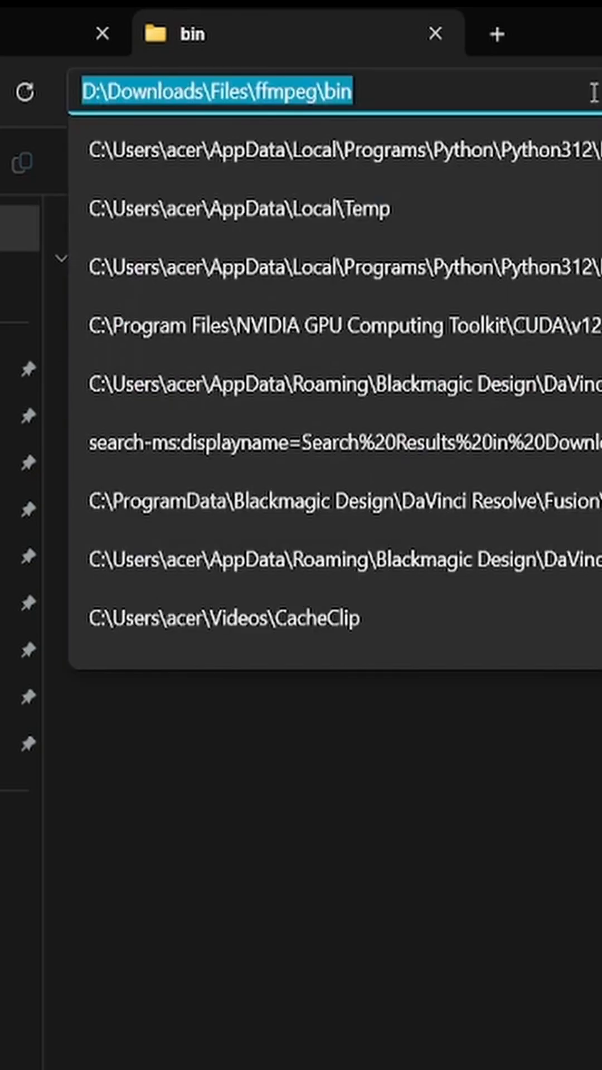
{"action": "left_click", "coordinate": [350, 92]}
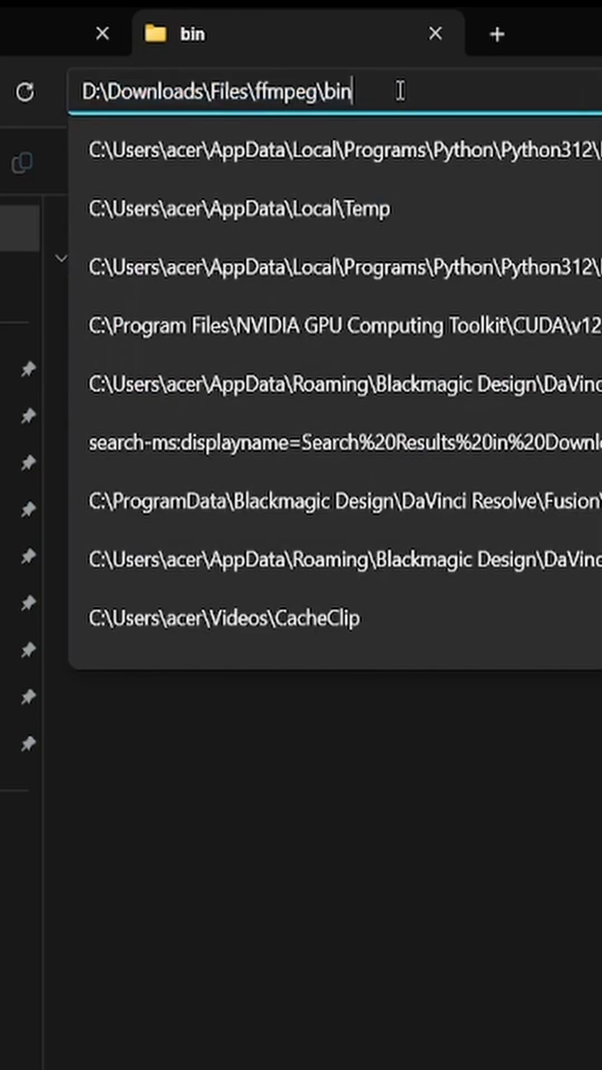
{"action": "key", "text": "Enter"}
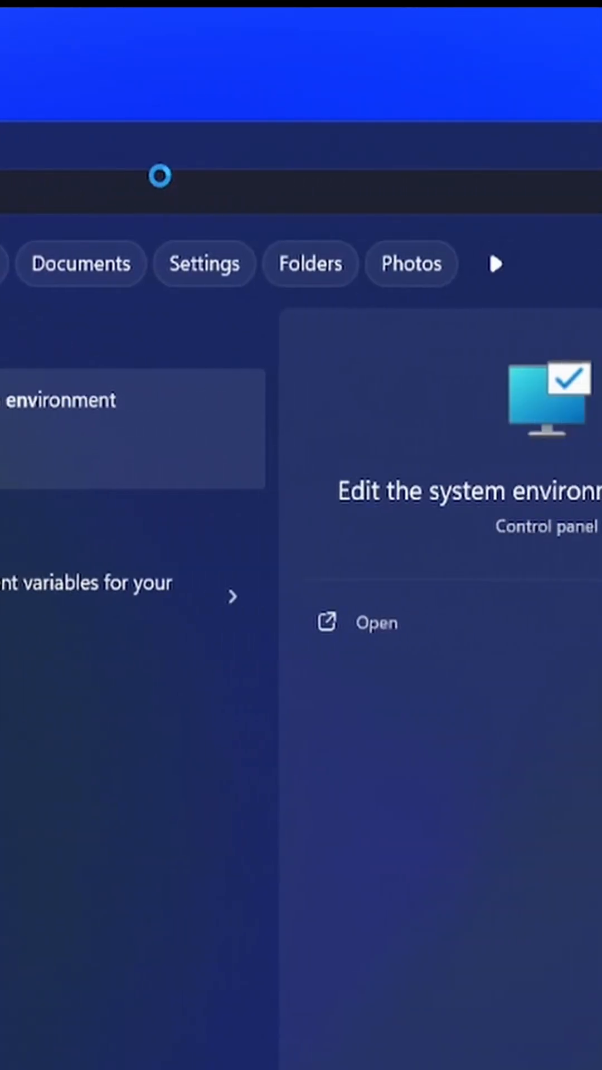
Open Environment Variables from System Properties and select the user Path variable.
{"action": "left_click", "coordinate": [375, 623]}
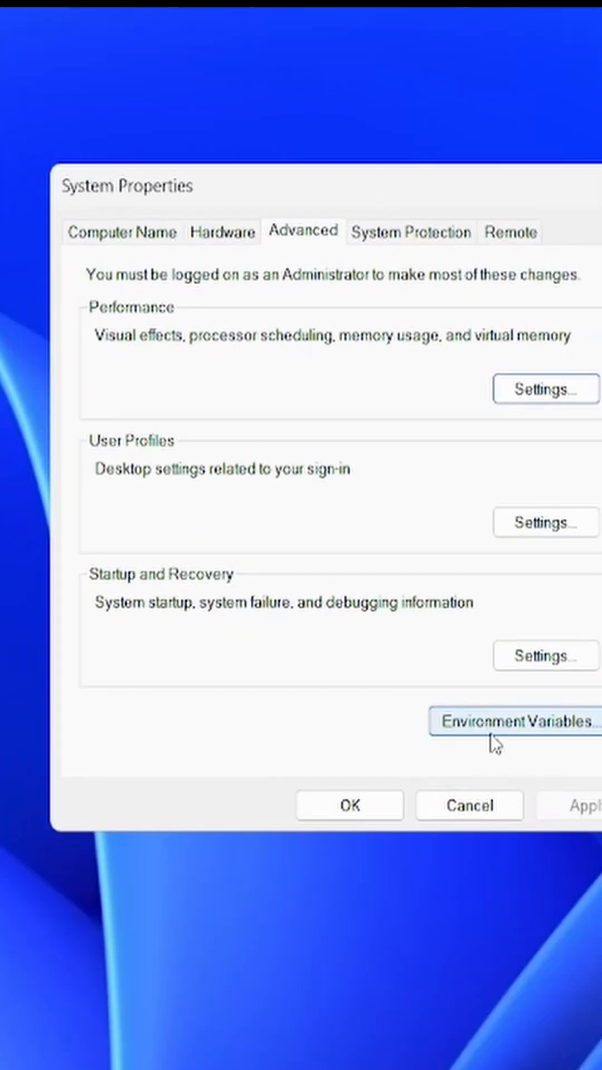
{"action": "left_click", "coordinate": [523, 721]}
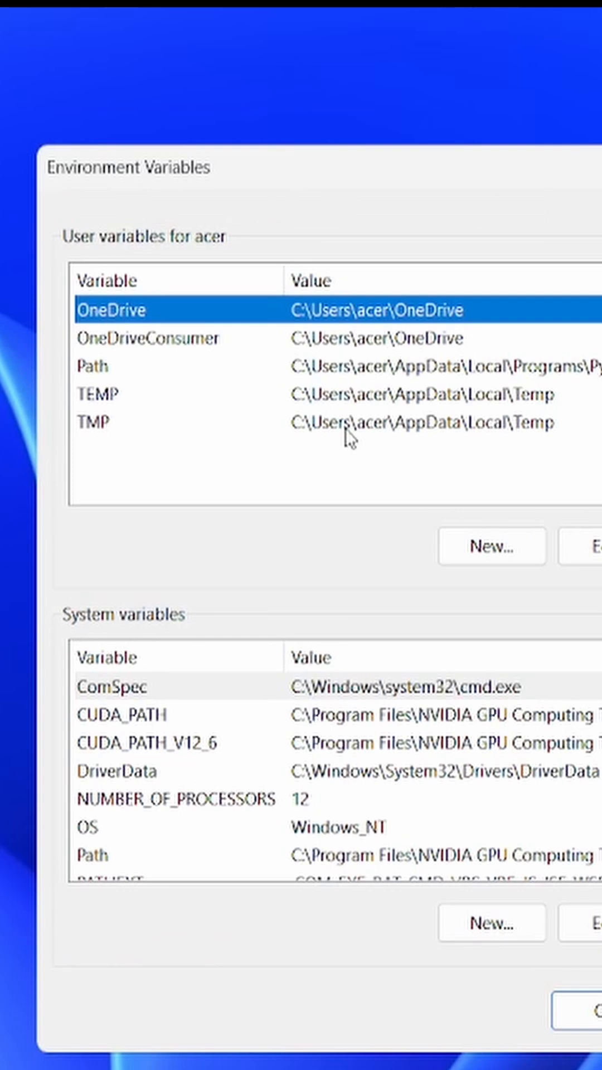
{"action": "left_click", "coordinate": [92, 366]}
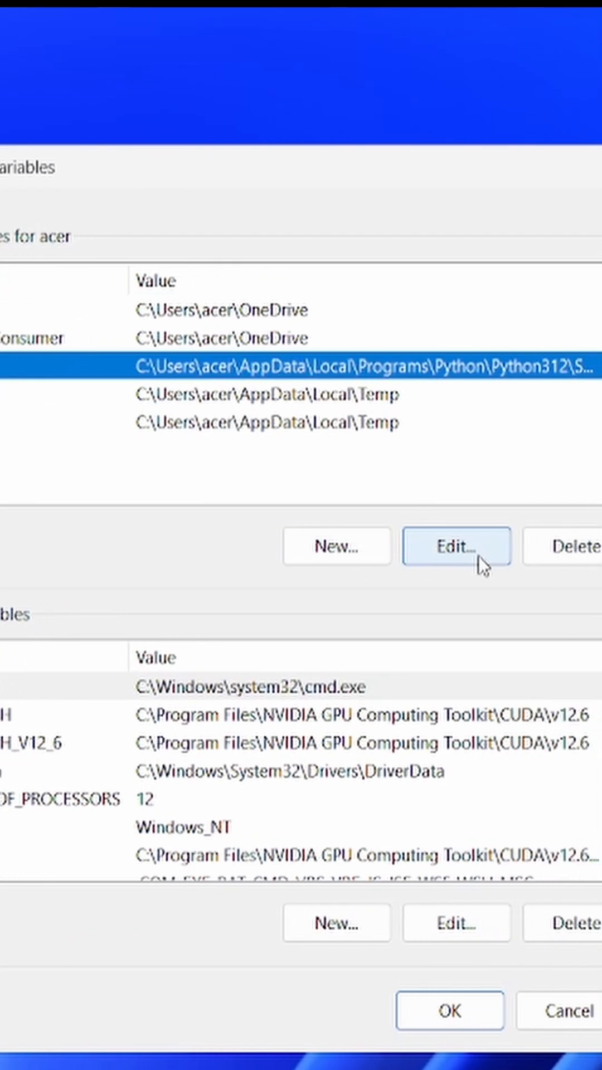
Add D:\Downloads\Files\ffmpeg\bin as a new user Path entry and confirm with OK.
{"action": "left_click", "coordinate": [456, 545]}
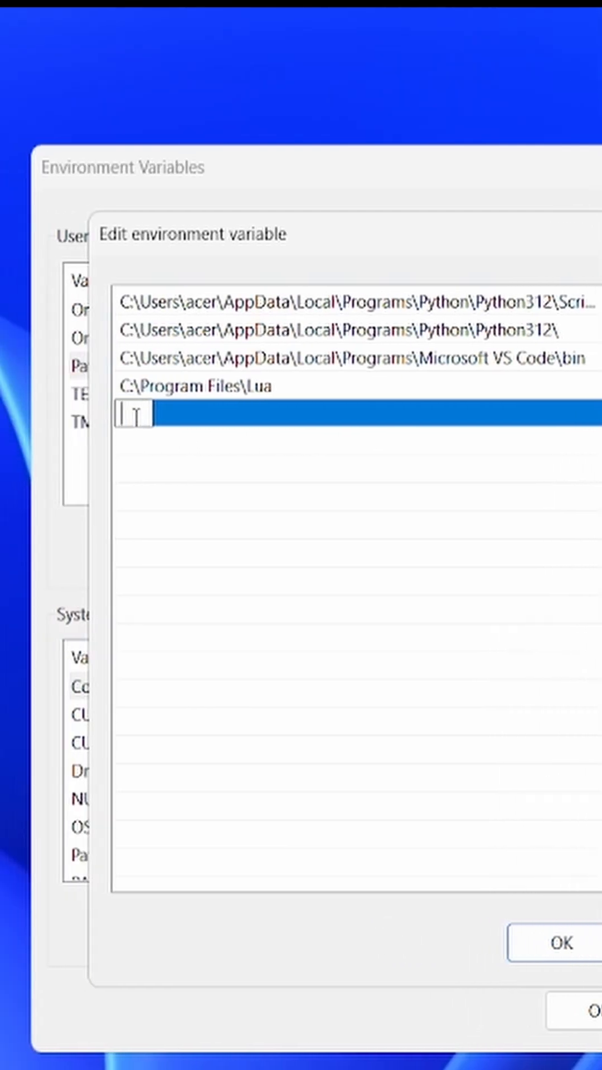
{"action": "type", "text": "D:\\Downloads\\Files\\ffmpeg\\bin"}
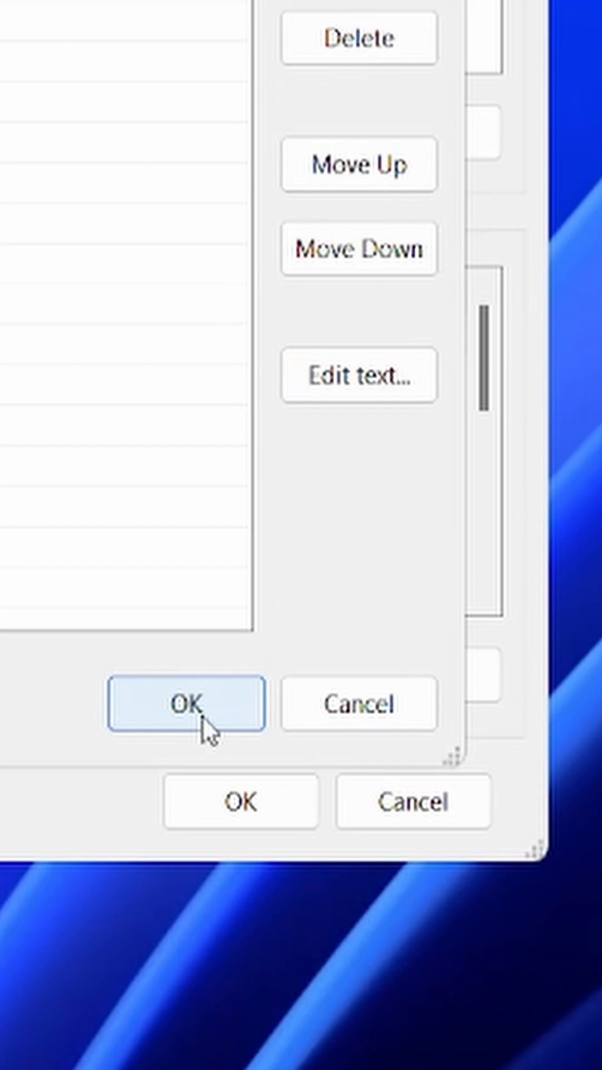
{"action": "left_click", "coordinate": [184, 702]}
{"action": "type", "text": "cmd"}
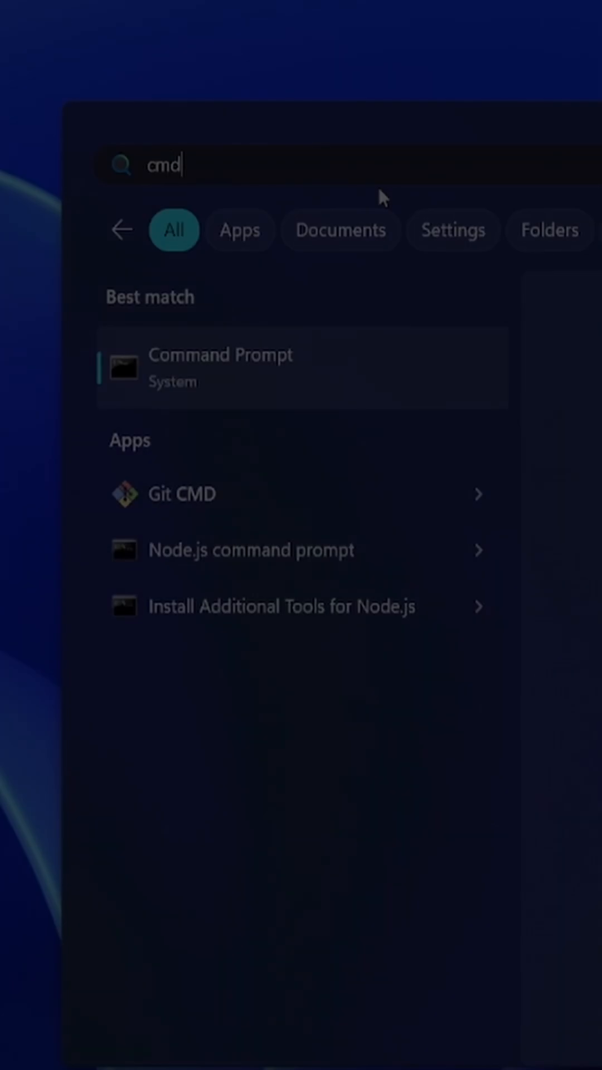
Run ffmpeg -version in Command Prompt to confirm FFmpeg 7.0.2 is found.
{"action": "left_click", "coordinate": [220, 366]}
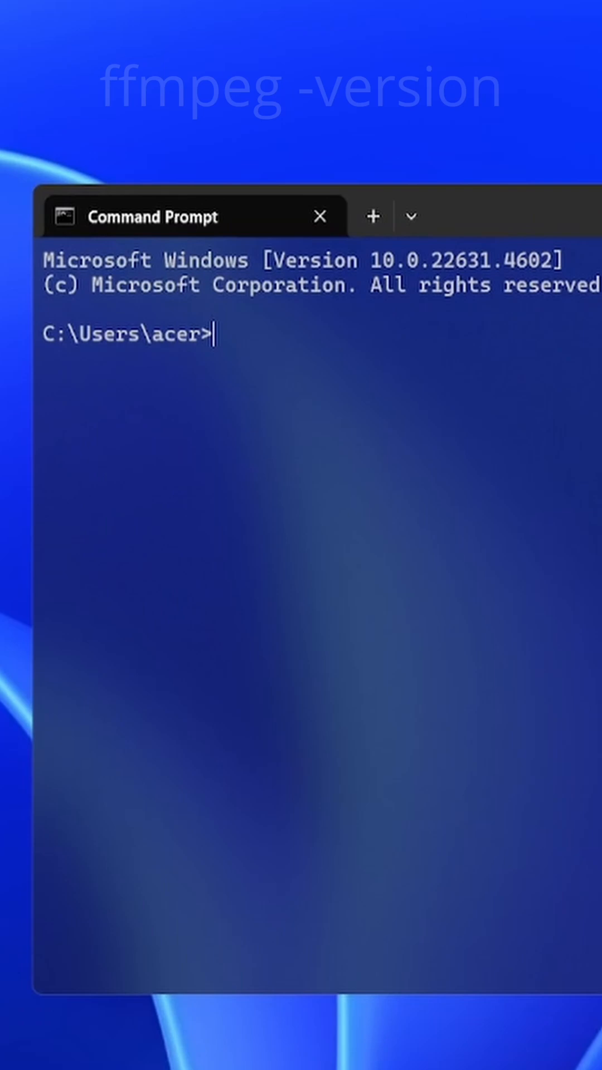
{"action": "type", "text": "ffmpeg"}
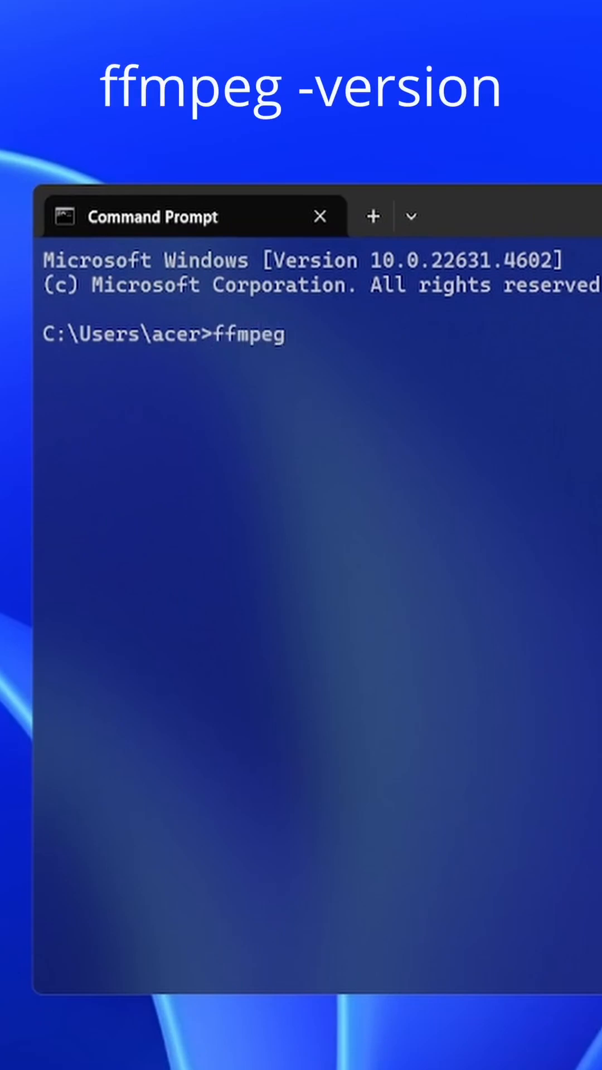
{"action": "type", "text": "-versio"}
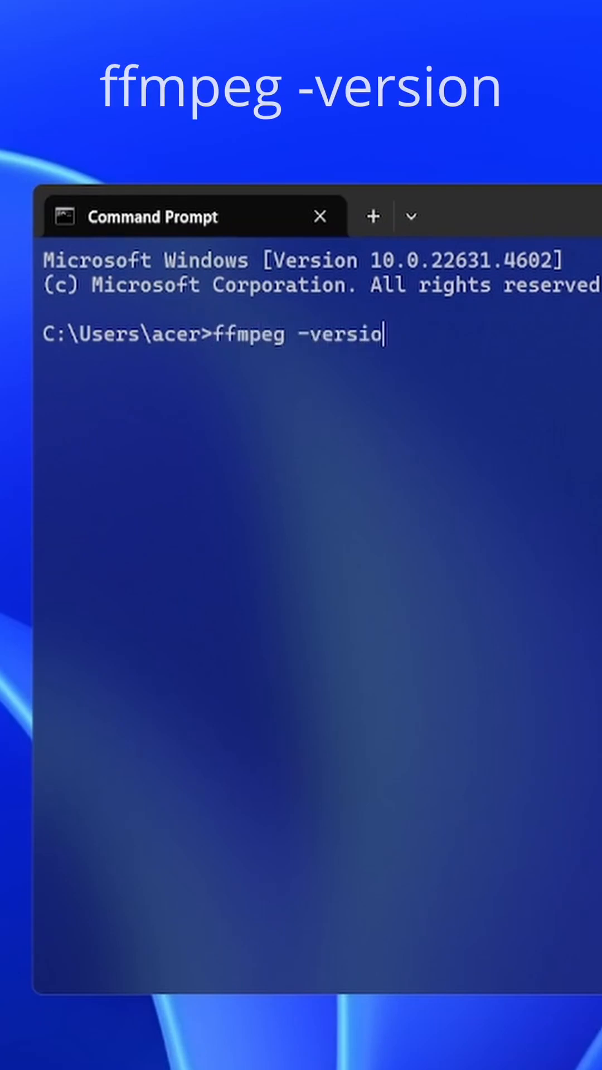
{"action": "key", "text": "Enter"}
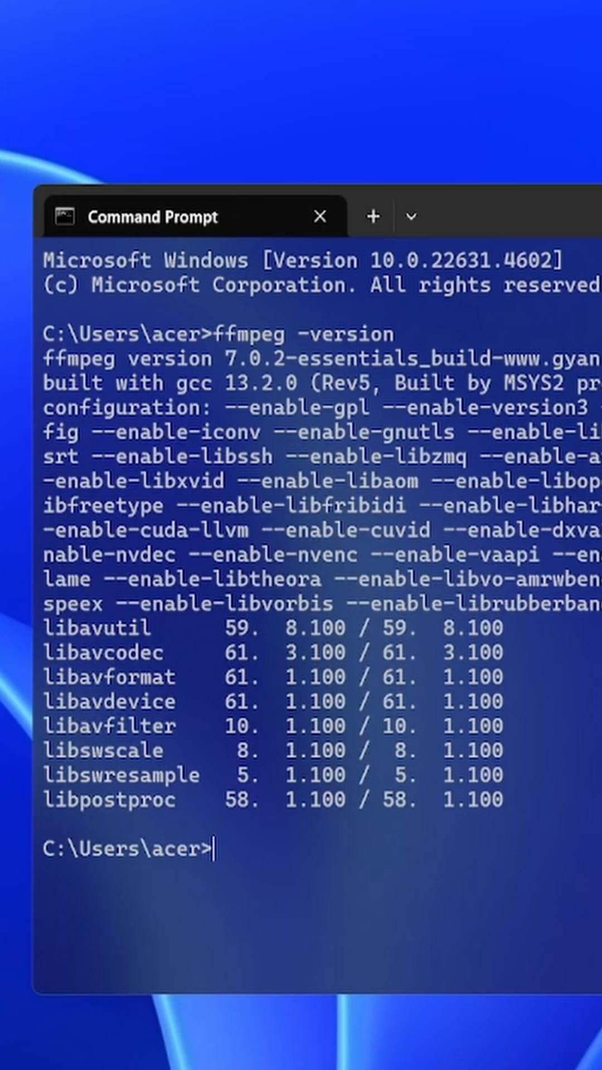